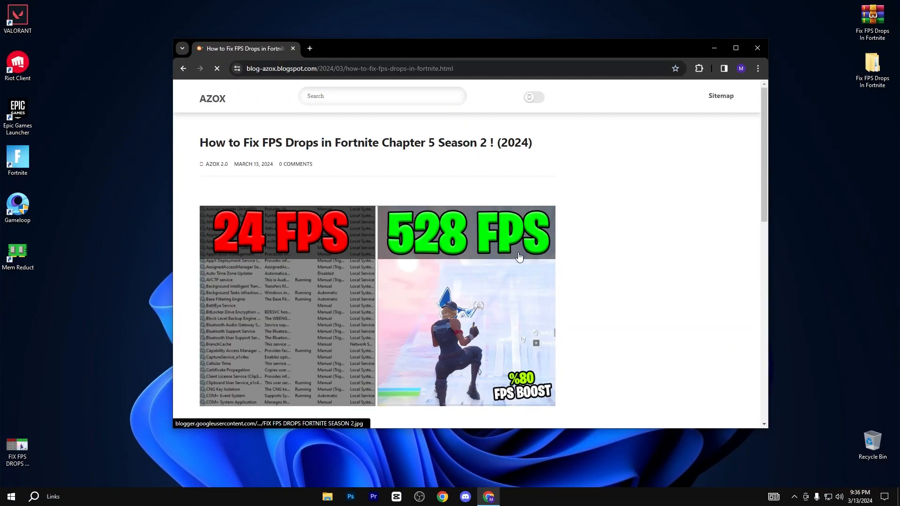
Scroll further down the AZOX blog post on fixing Fortnite FPS drops
scroll("down", 3)
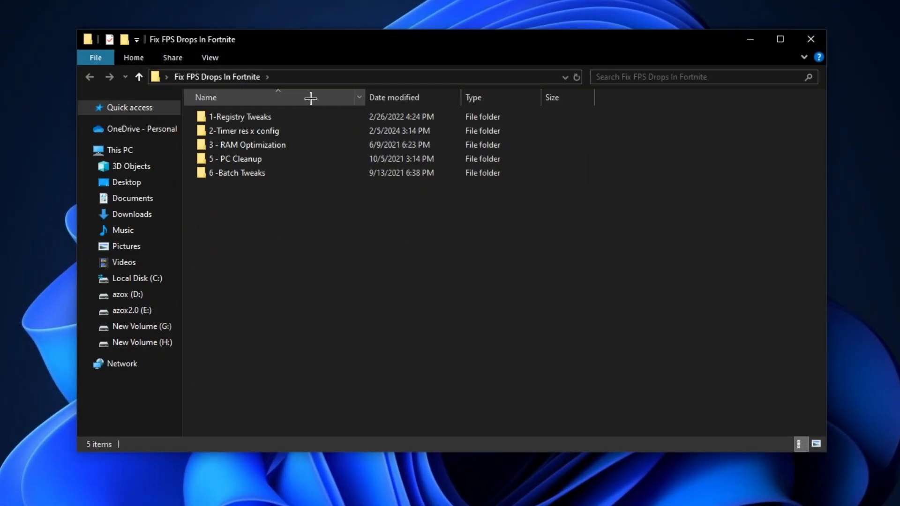
Enter the 1-Registry Tweaks folder and merge its nine .reg tweak files
left_click(240, 116)
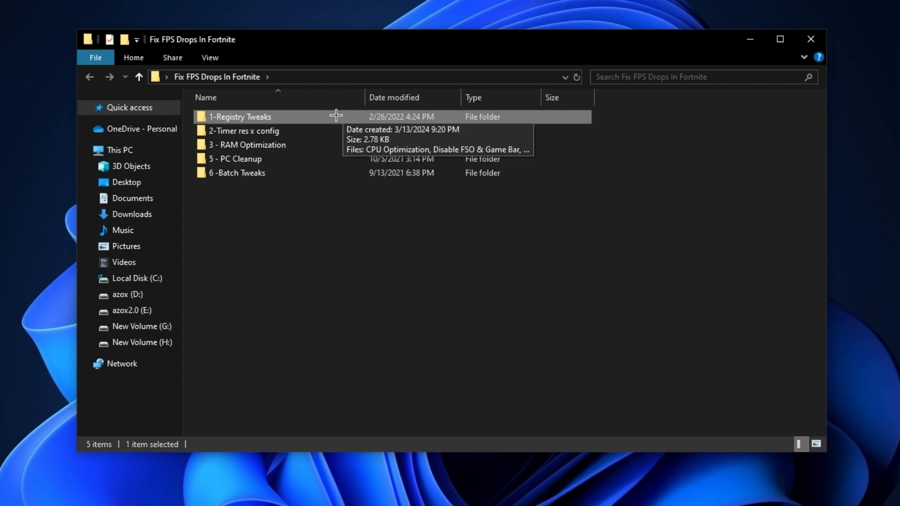
double_click(240, 117)
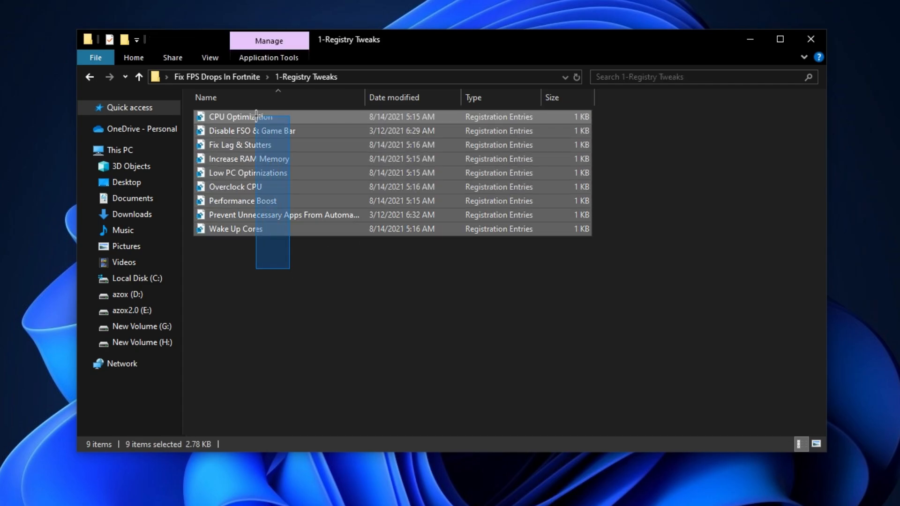
left_click(238, 241)
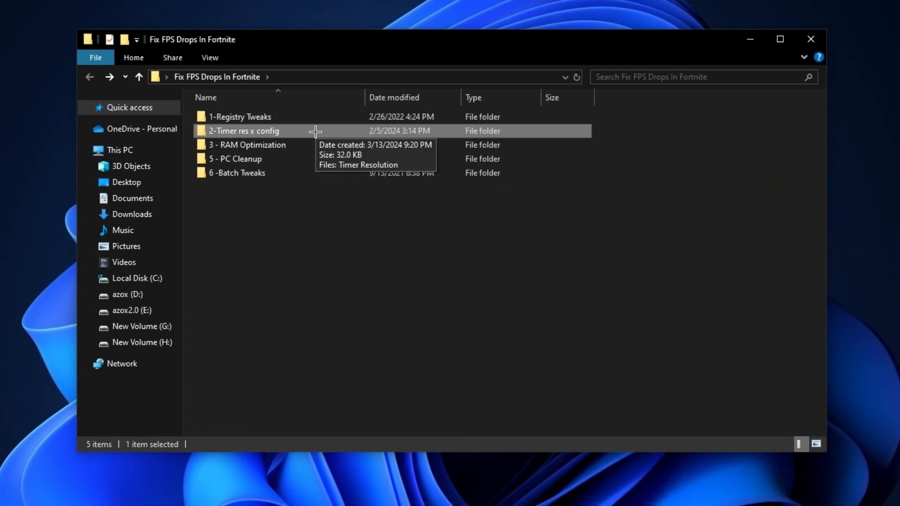
Launch Timer Resolution from 2-Timer res x config, set it to Maximum, then view 3 - RAM Optimization
double_click(244, 131)
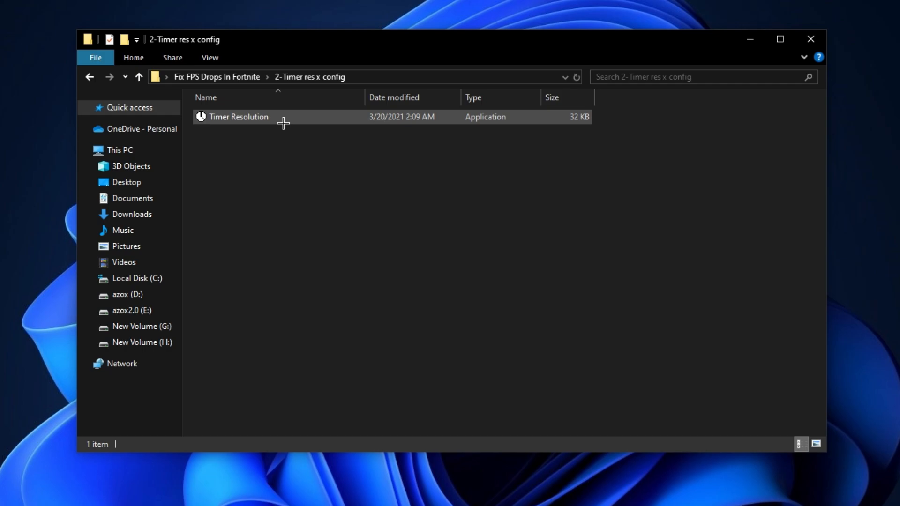
double_click(237, 117)
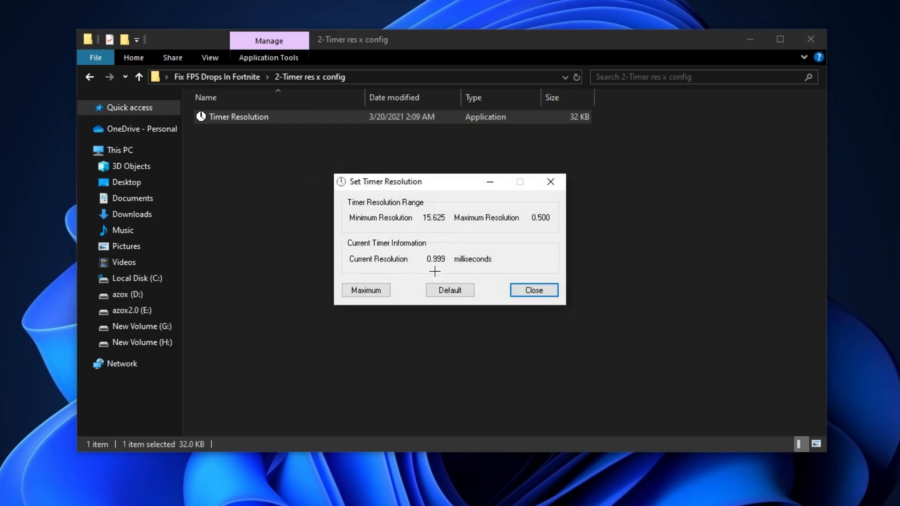
left_click(365, 289)
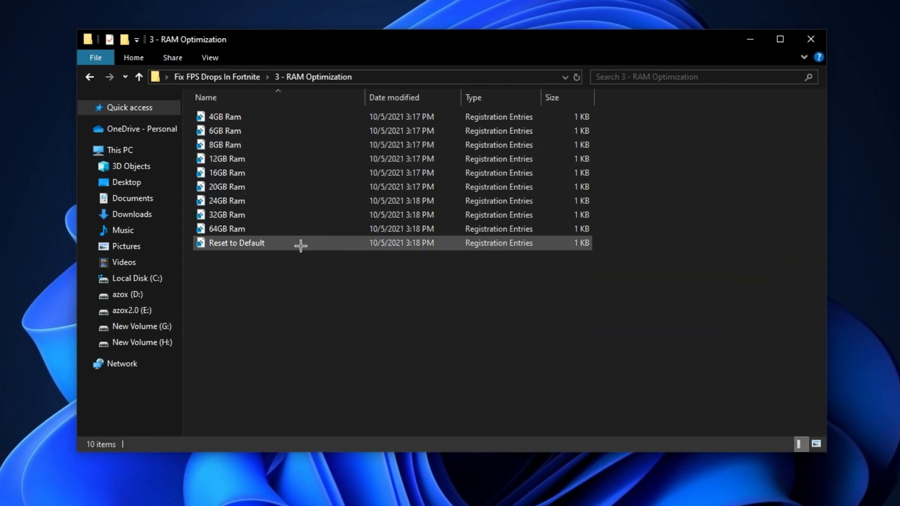
left_click(226, 173)
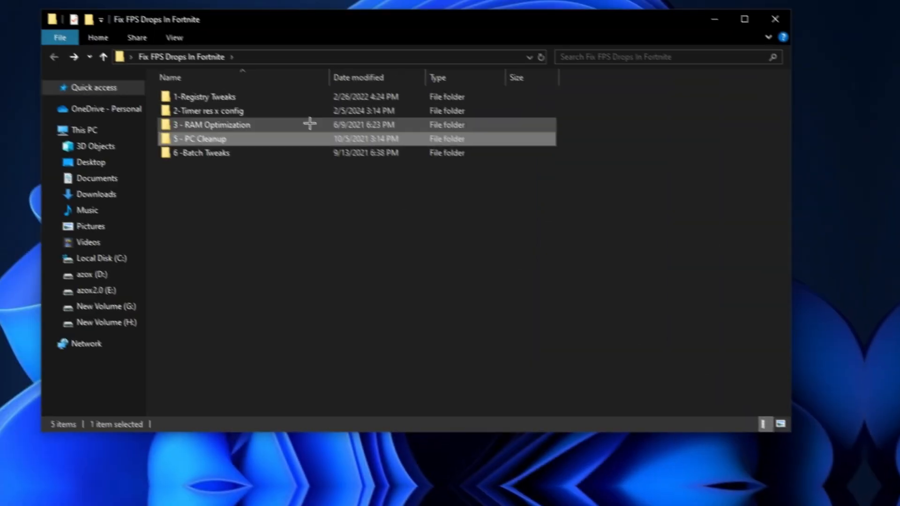
Run the Lower Input Delay batch in 5 - PC Cleanup, launch memreduct-3.3.5-setup and clean memory
double_click(200, 139)
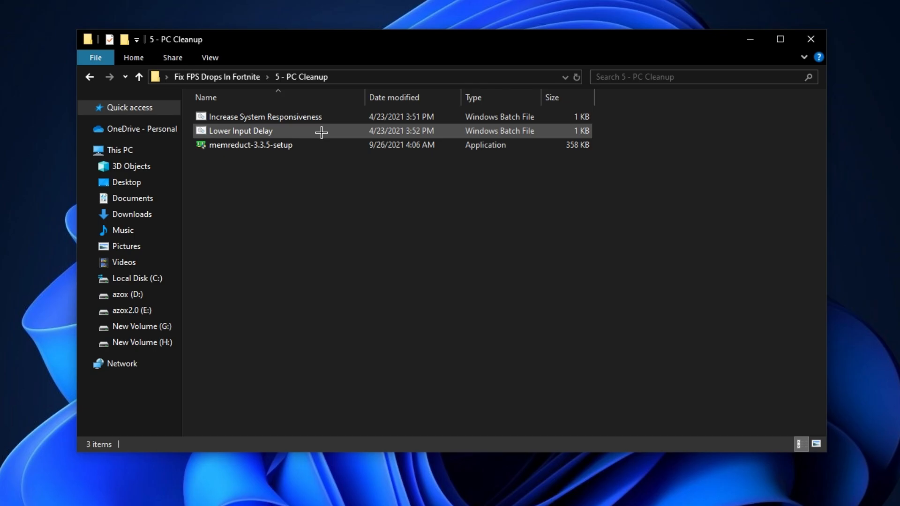
left_click(264, 117)
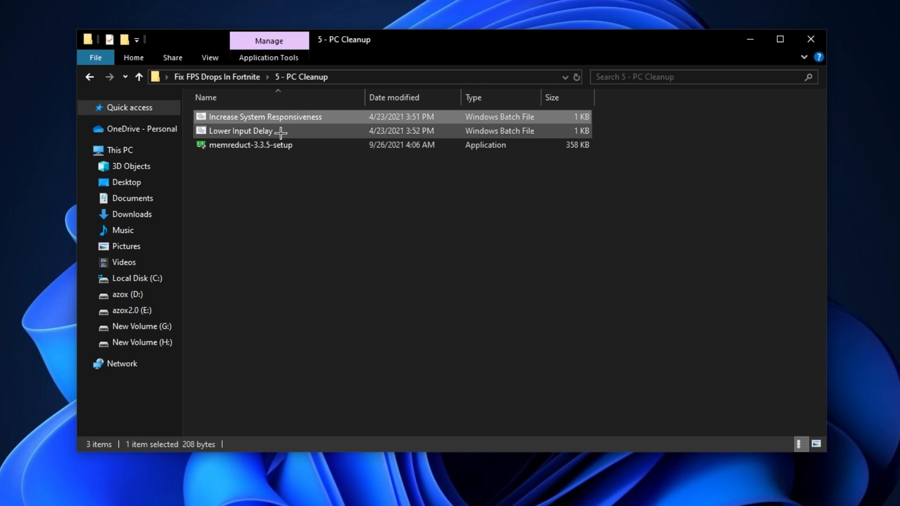
left_click(260, 144)
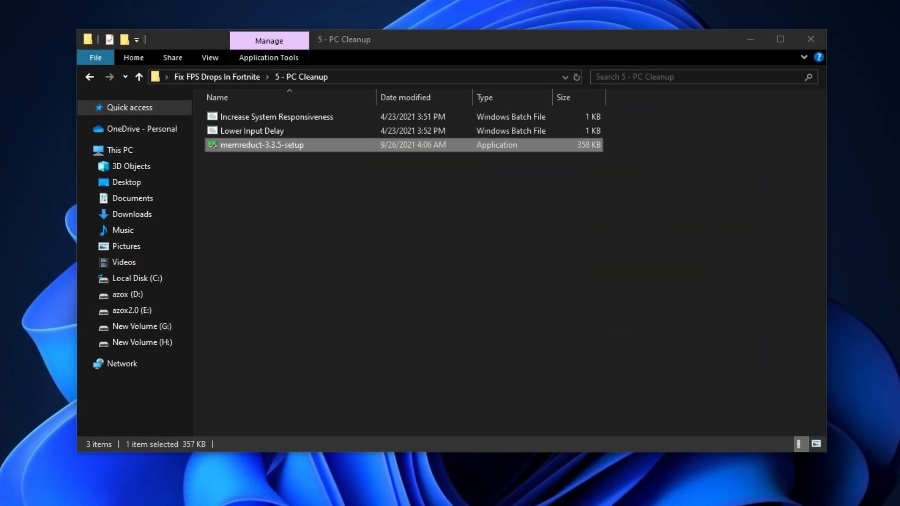
double_click(262, 145)
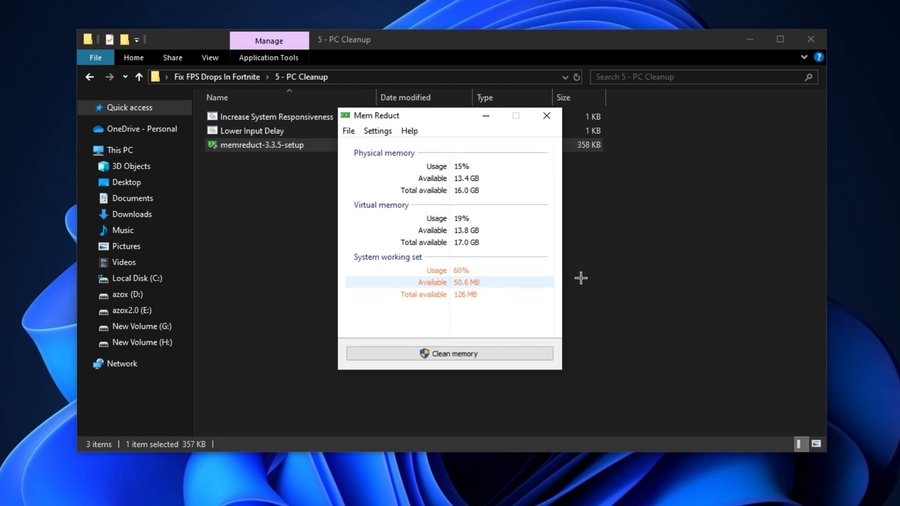
left_click(449, 353)
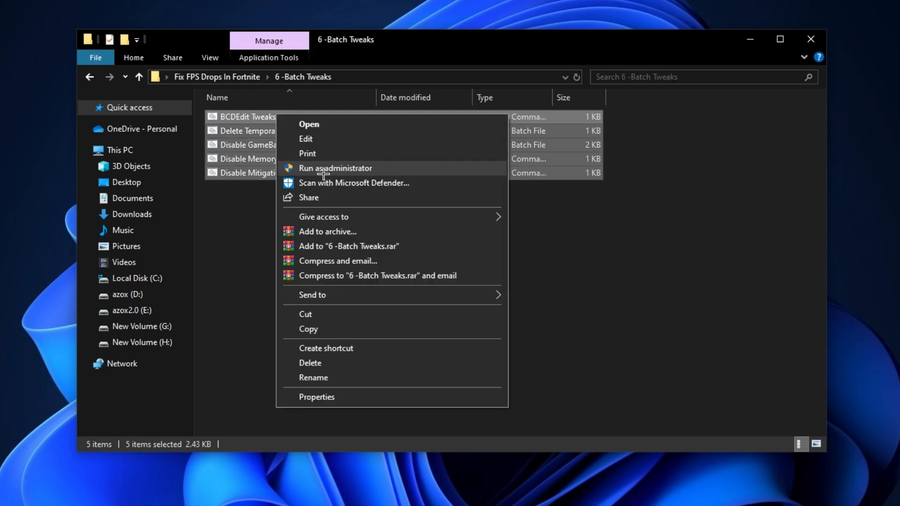
Select all five scripts in 6 -Batch Tweaks to run them as administrator
left_click(246, 130)
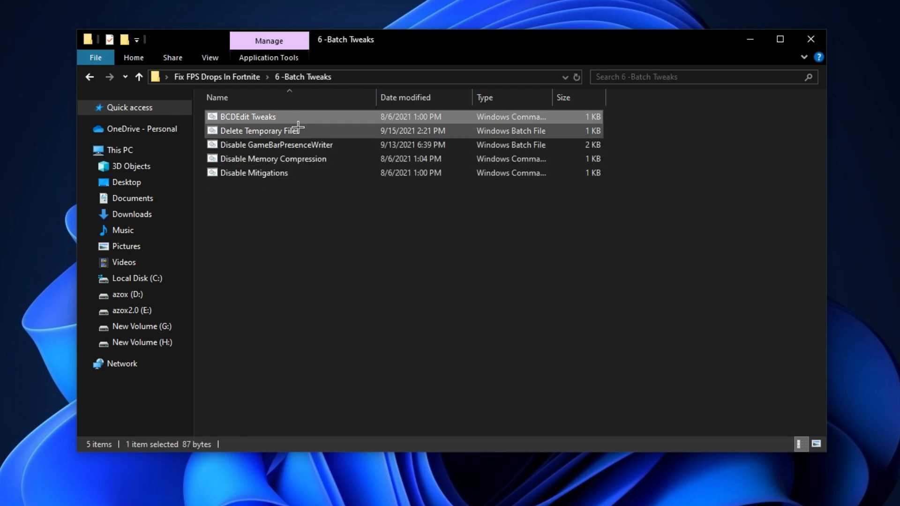
key("ctrl+a")
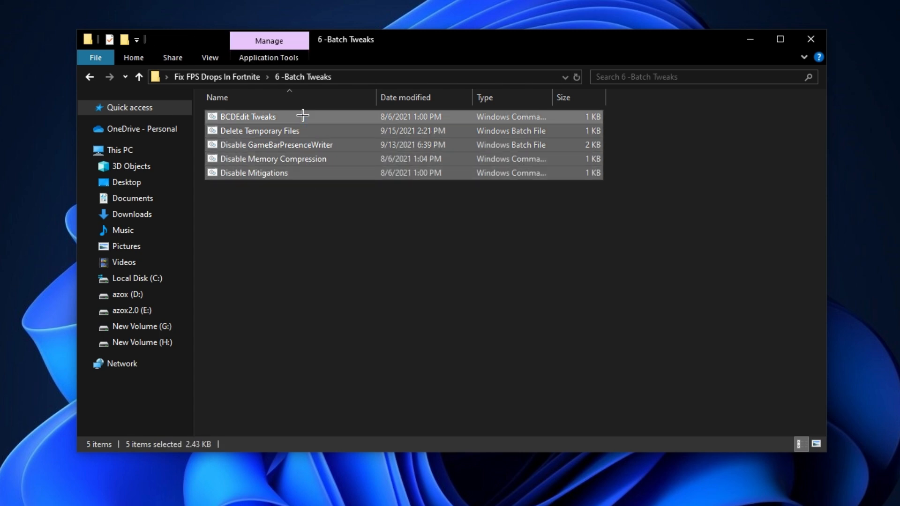